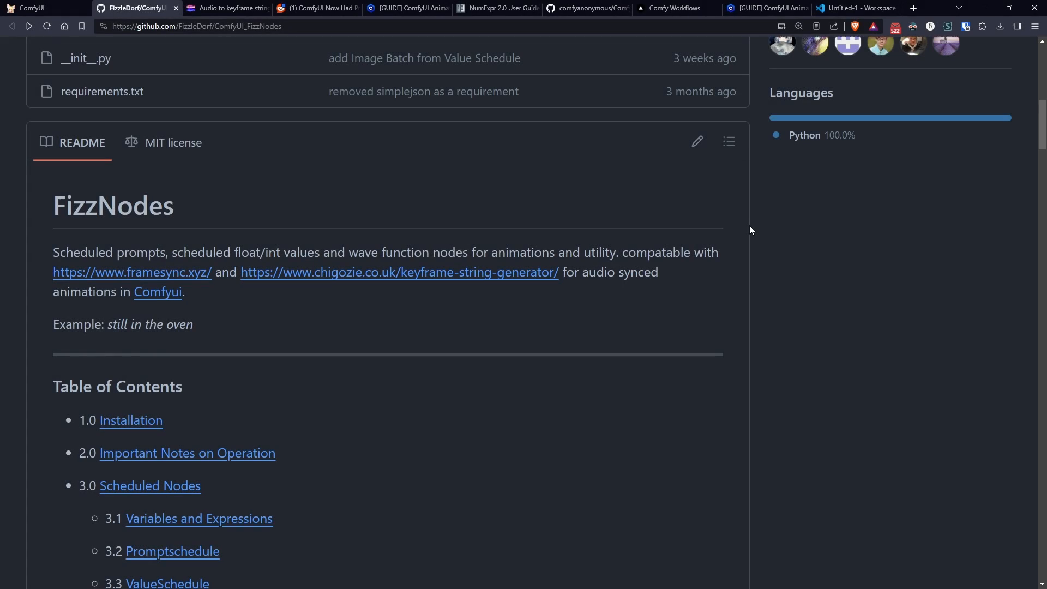
# Scroll through the FizzNodes README's Installation and Important notes, then return to ComfyUI.
pyautogui.scroll(-3)
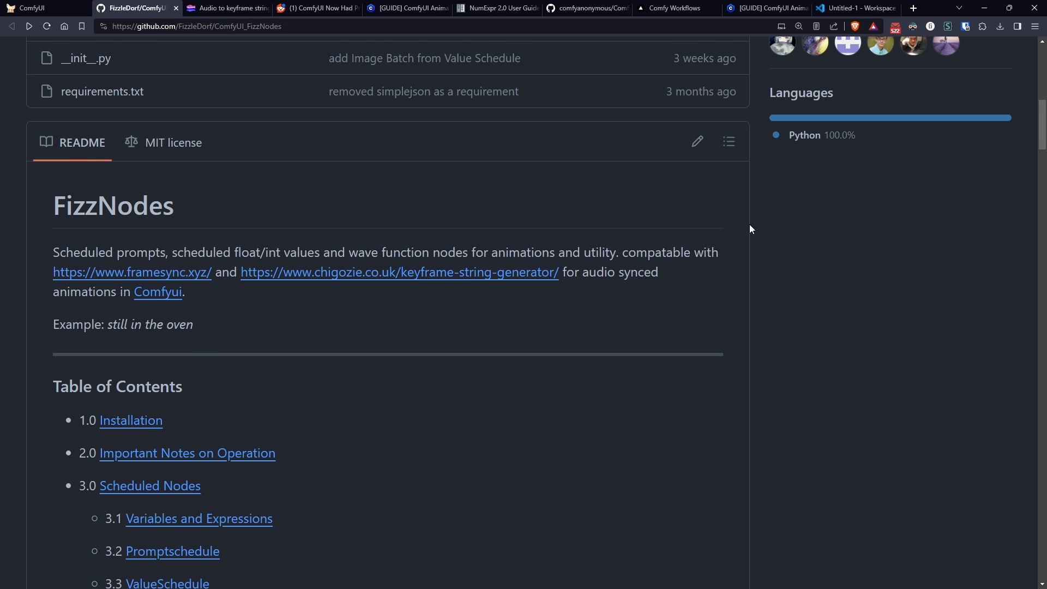
pyautogui.scroll(-3)
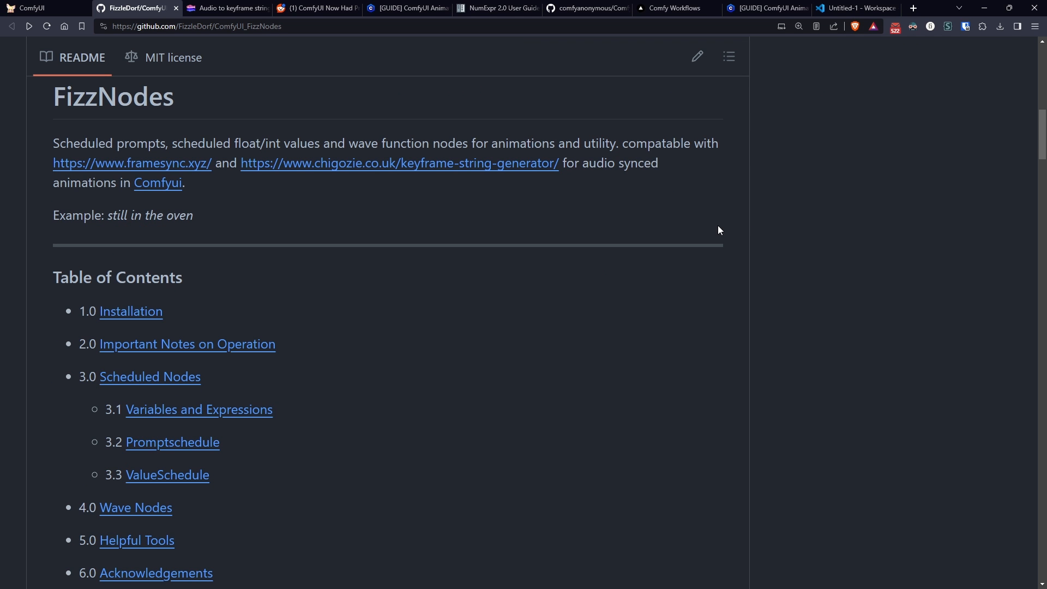
pyautogui.scroll(-3)
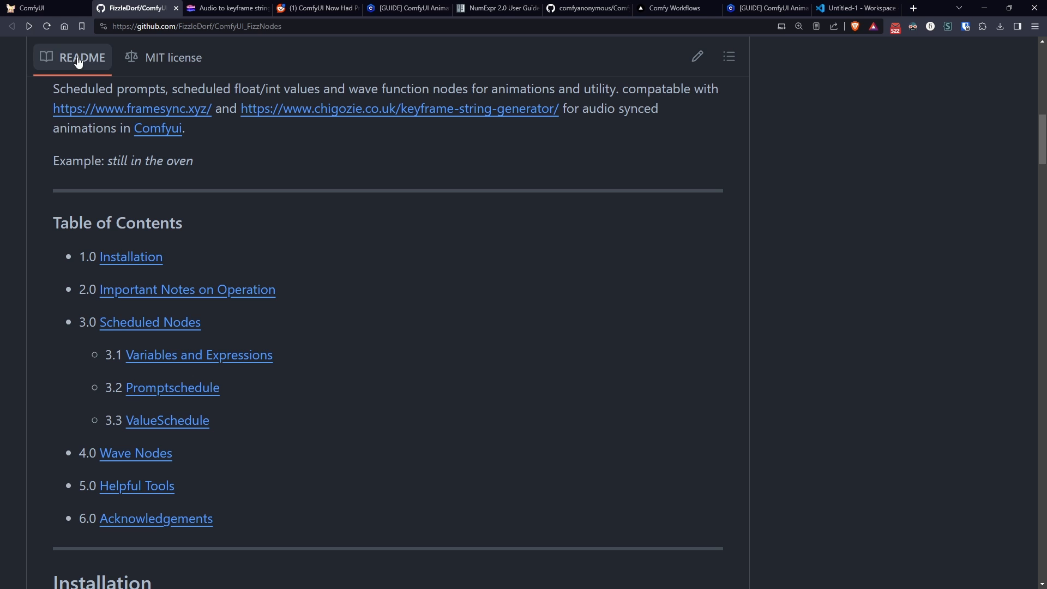
pyautogui.moveTo(933, 168)
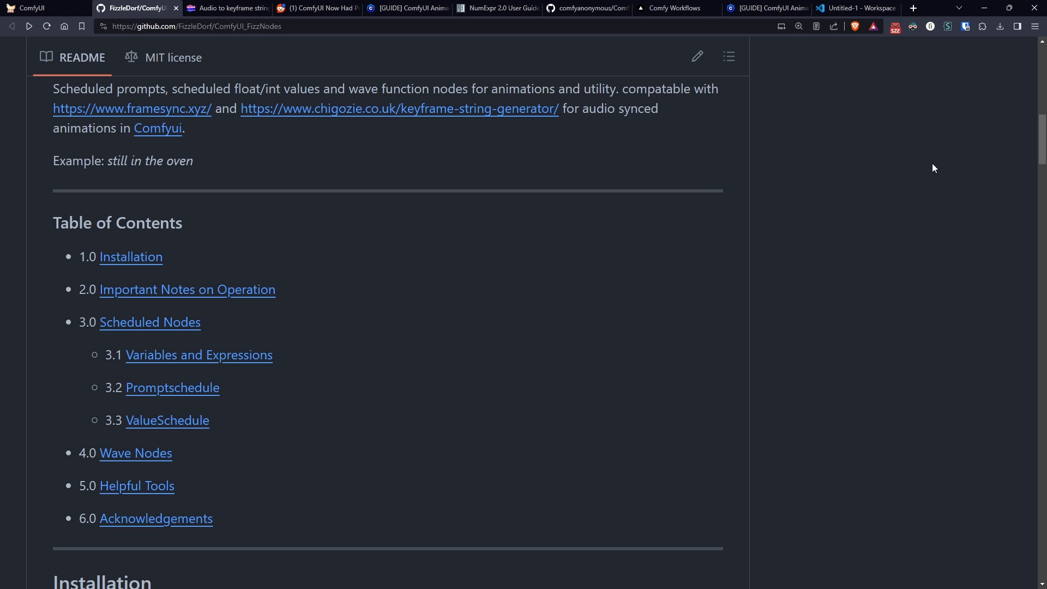
pyautogui.moveTo(864, 227)
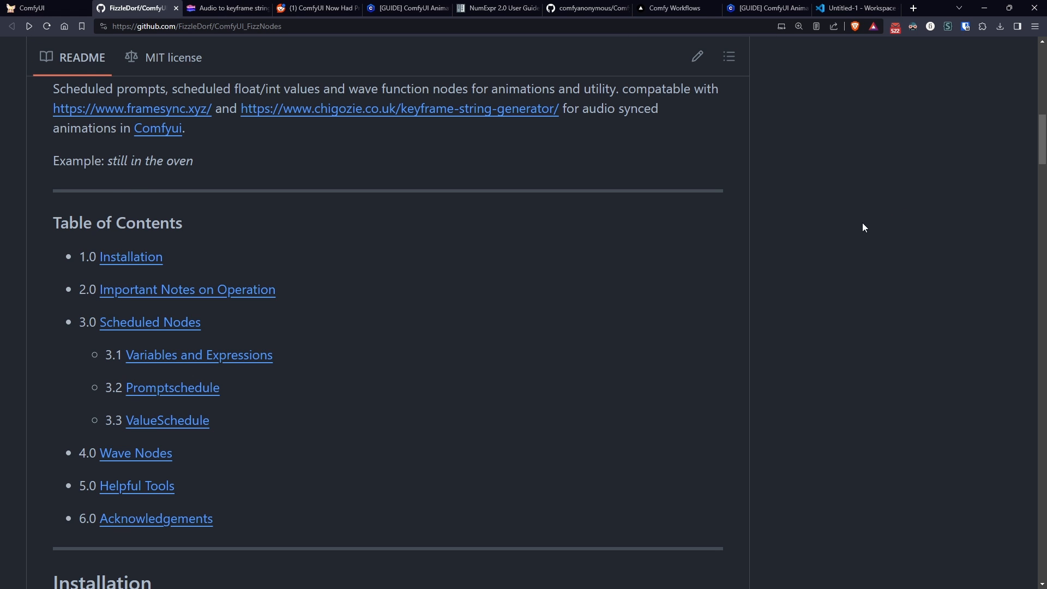
pyautogui.scroll(-3)
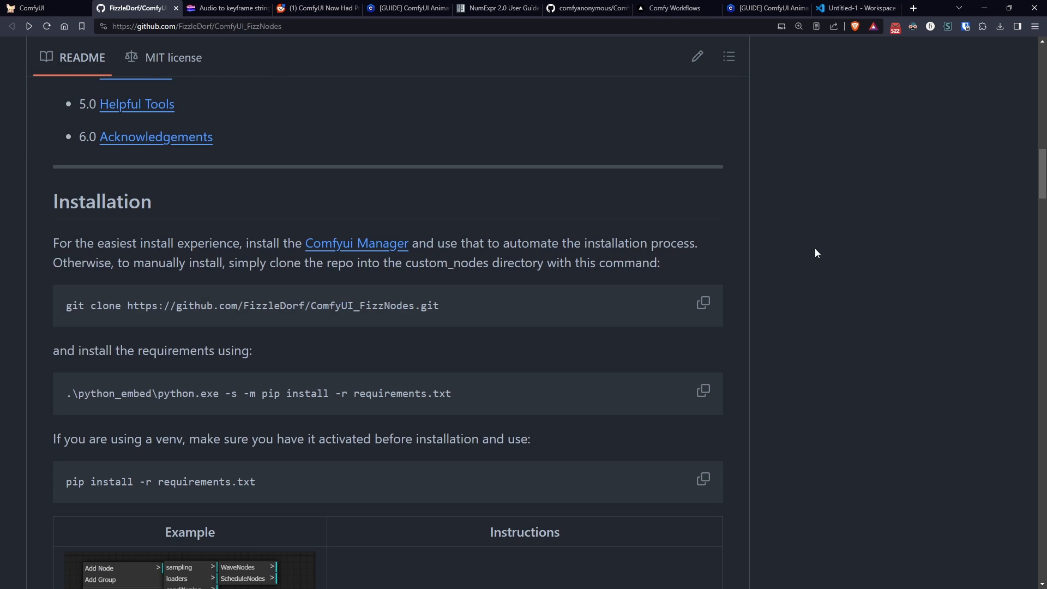
pyautogui.scroll(-3)
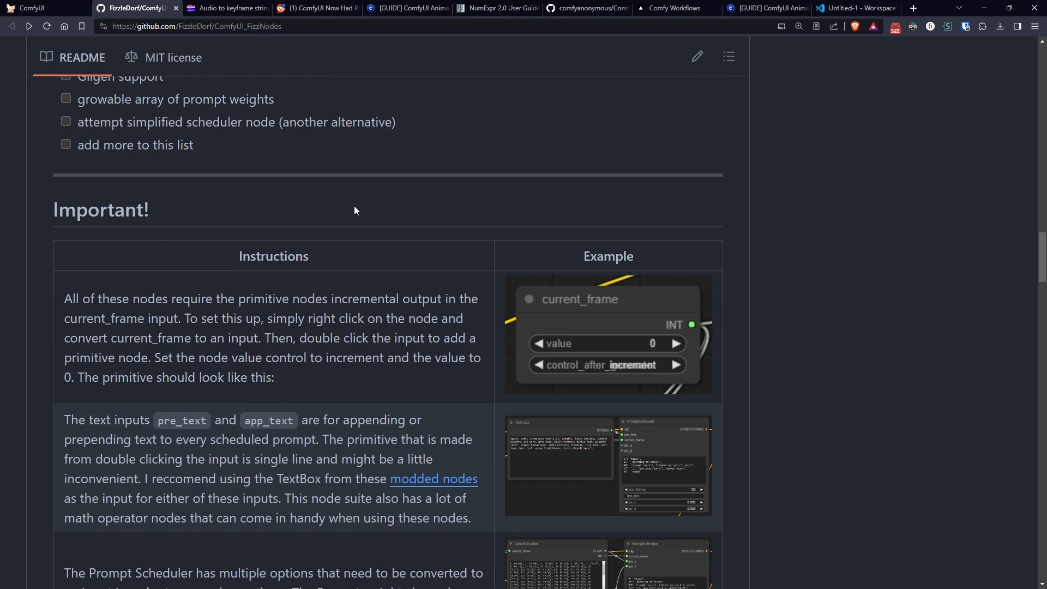
pyautogui.scroll(-3)
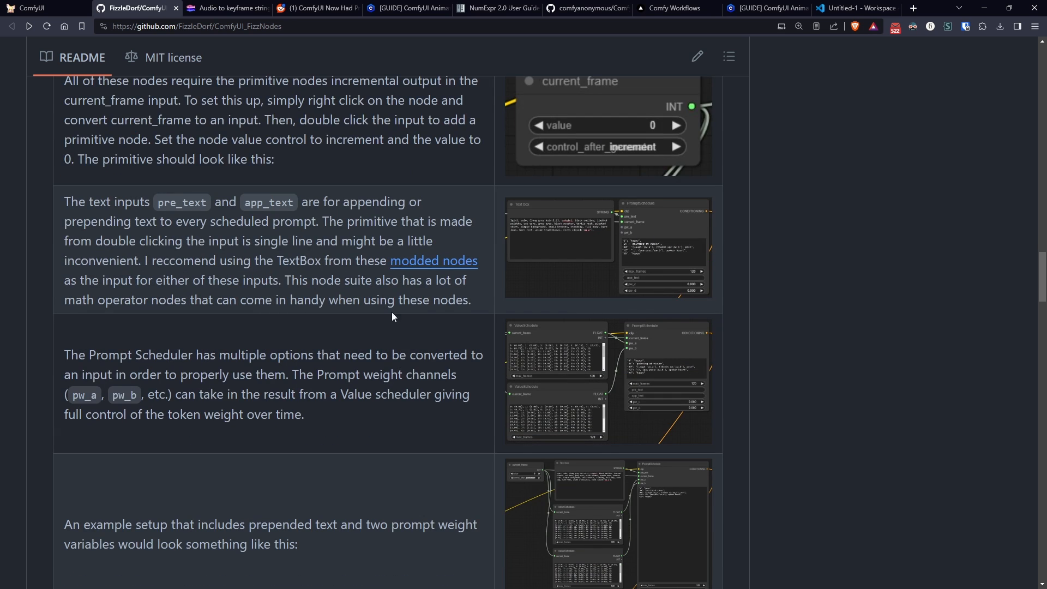
pyautogui.scroll(-3)
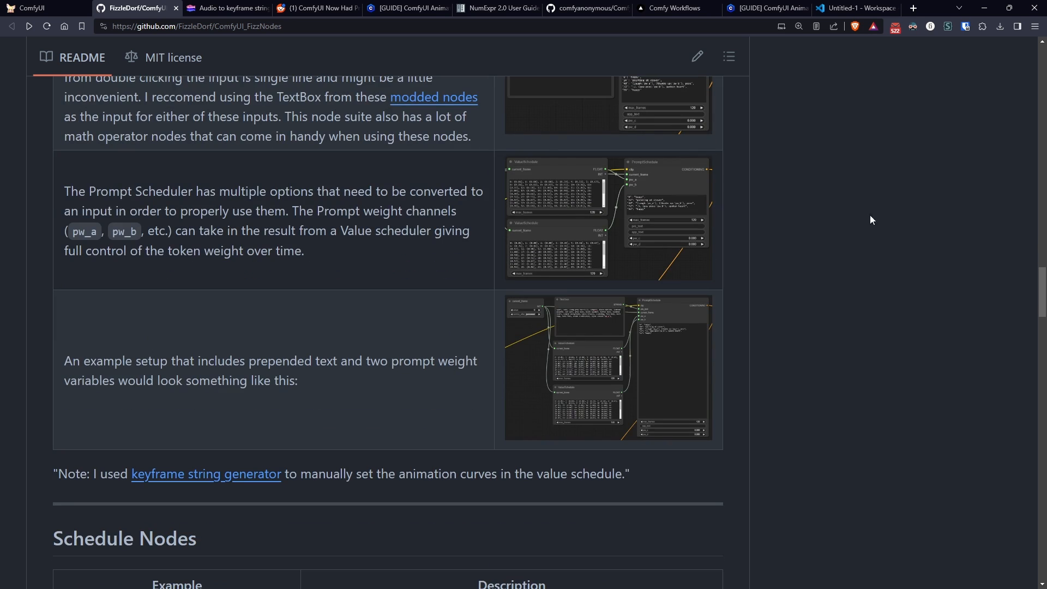
pyautogui.click(34, 8)
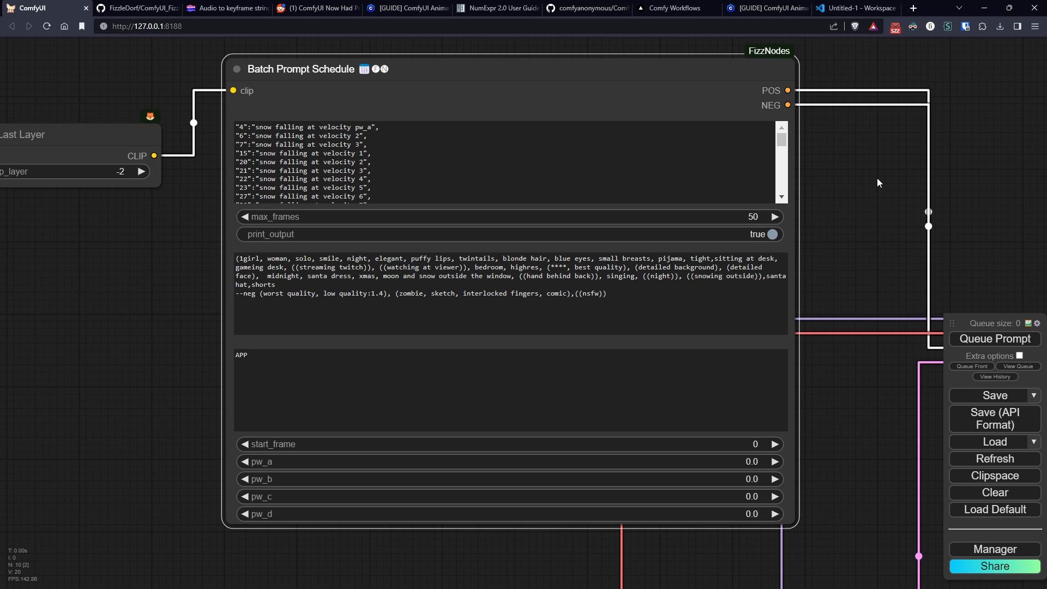
pyautogui.moveTo(785, 177)
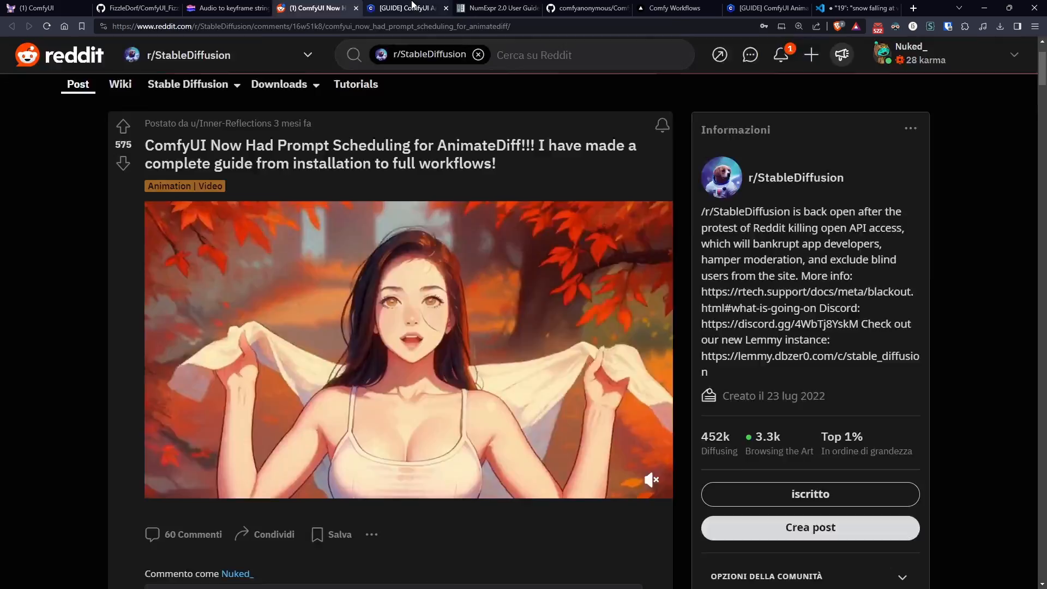
# View the Civitai AnimateDiff prompt scheduling guide down to its Attachments section.
pyautogui.click(401, 7)
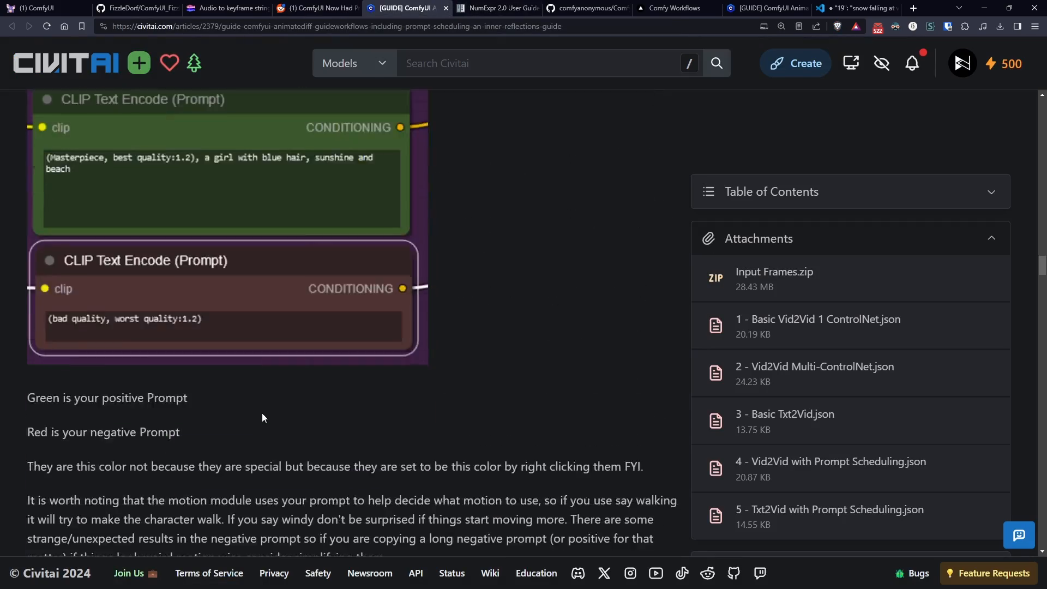
pyautogui.scroll(-3)
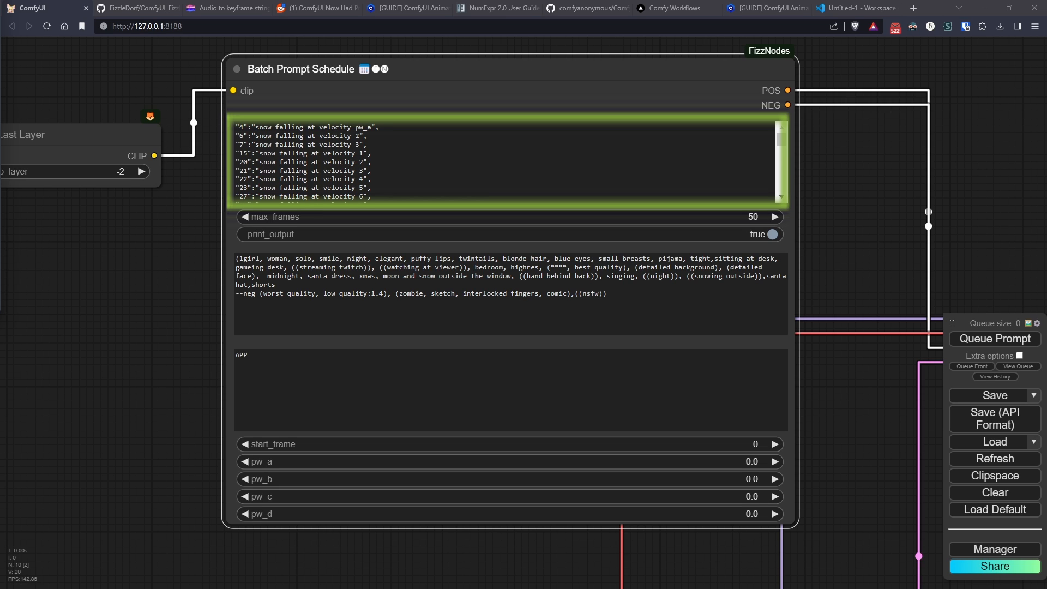
pyautogui.moveTo(97, 309)
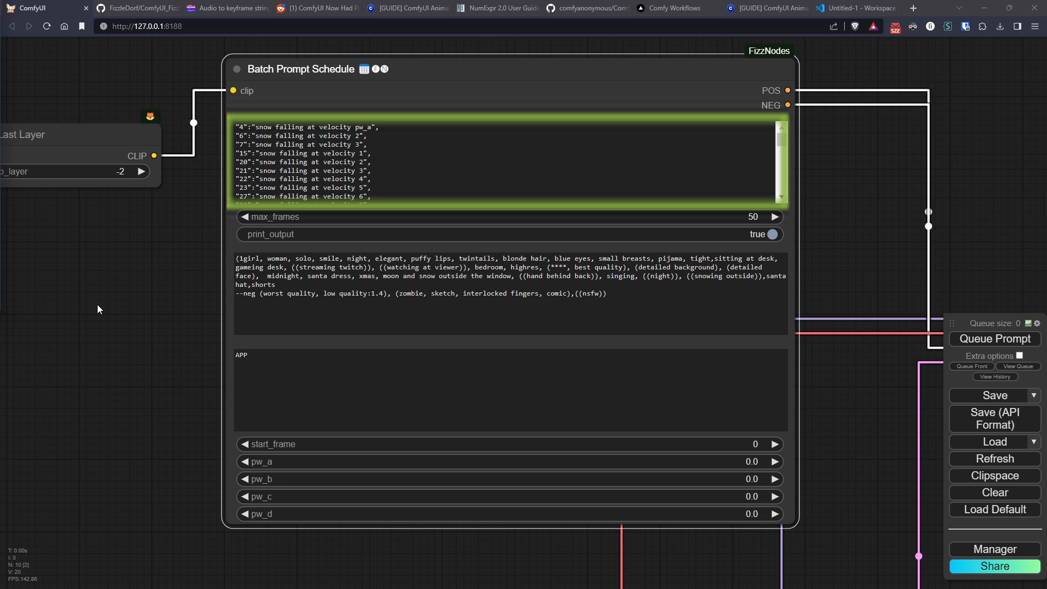
pyautogui.moveTo(148, 225)
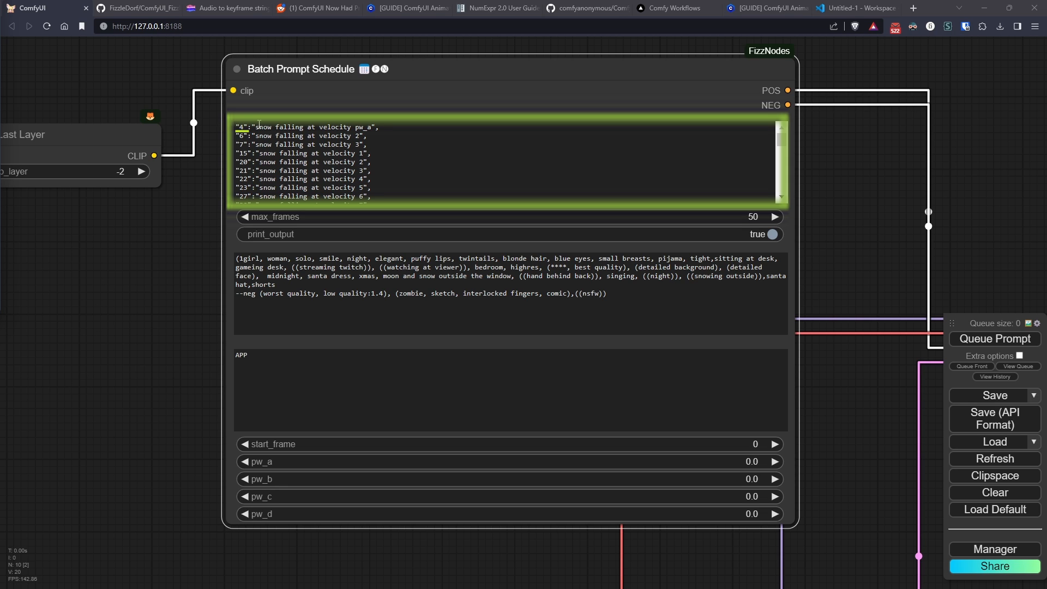
pyautogui.moveTo(341, 124)
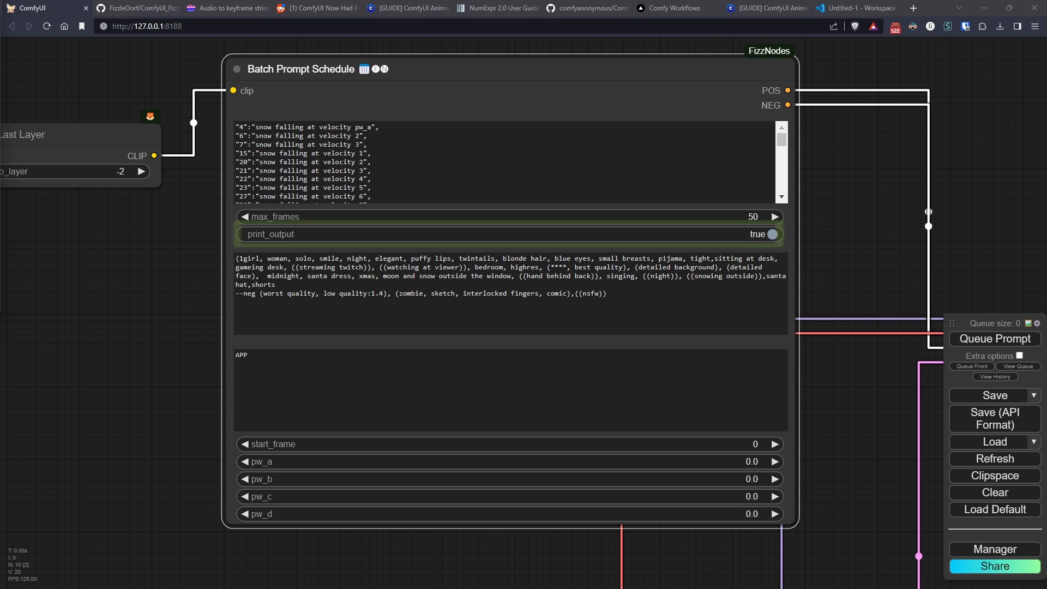
pyautogui.click(507, 275)
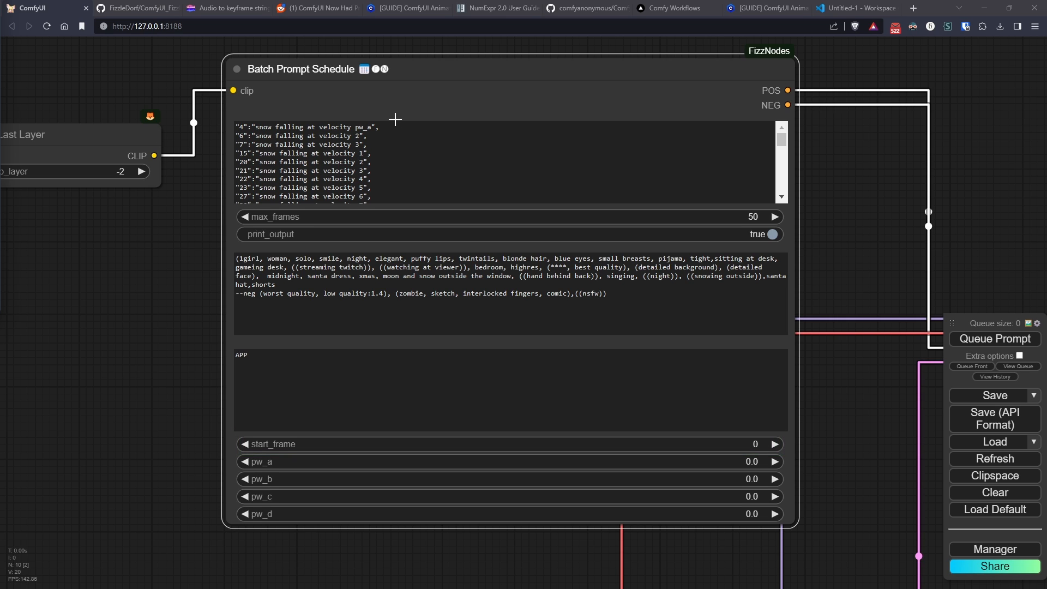
pyautogui.click(301, 69)
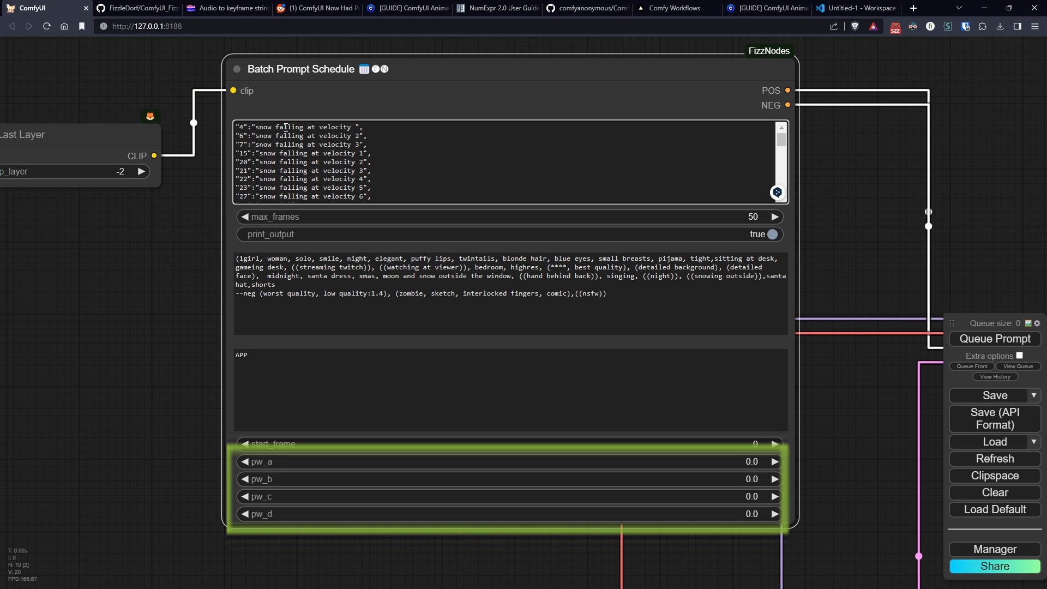
pyautogui.write('(')
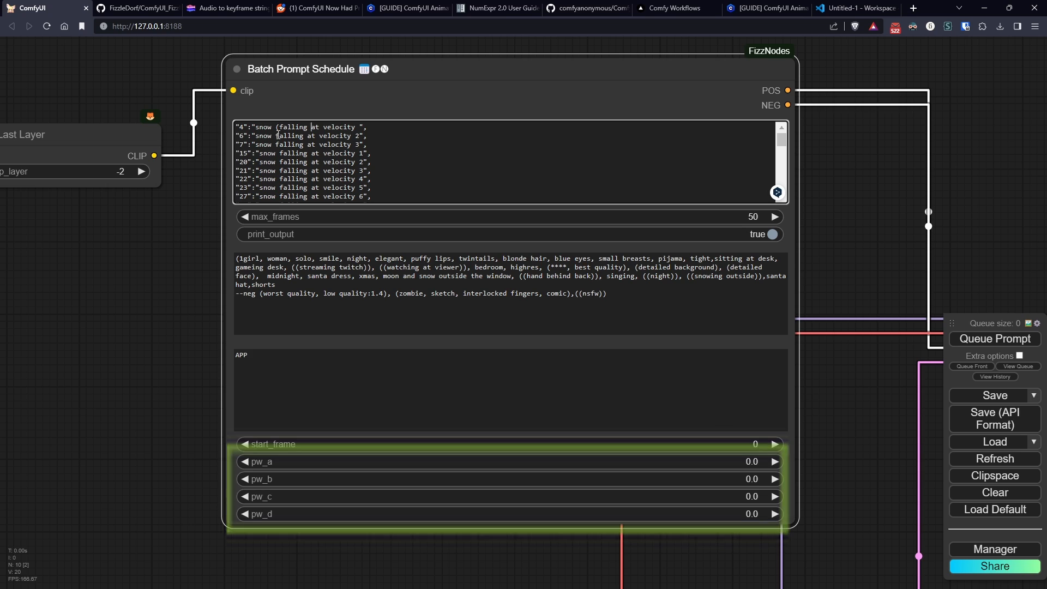
pyautogui.write('pw_a')
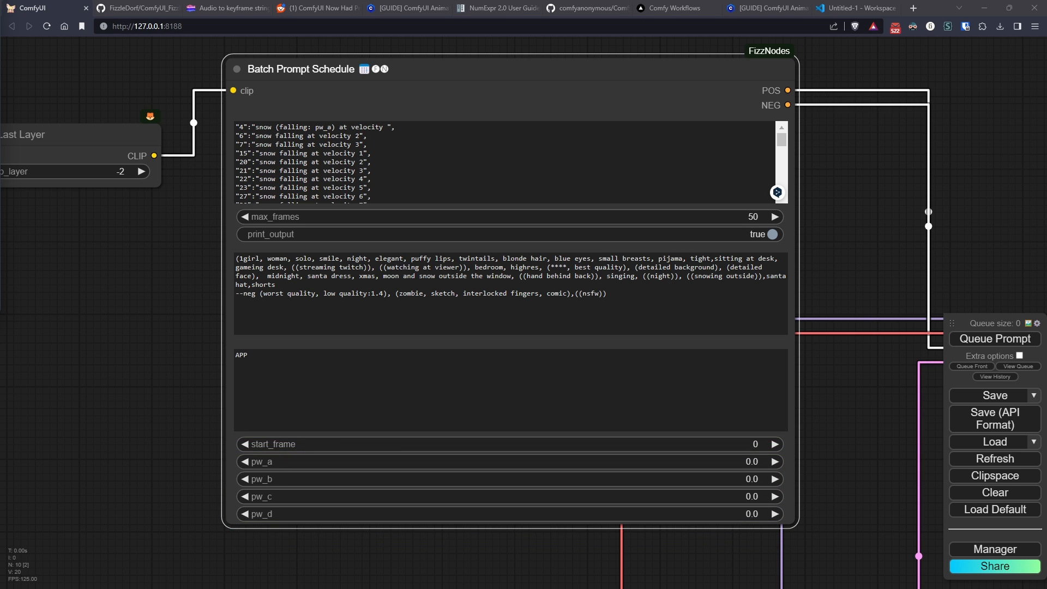
pyautogui.click(316, 127)
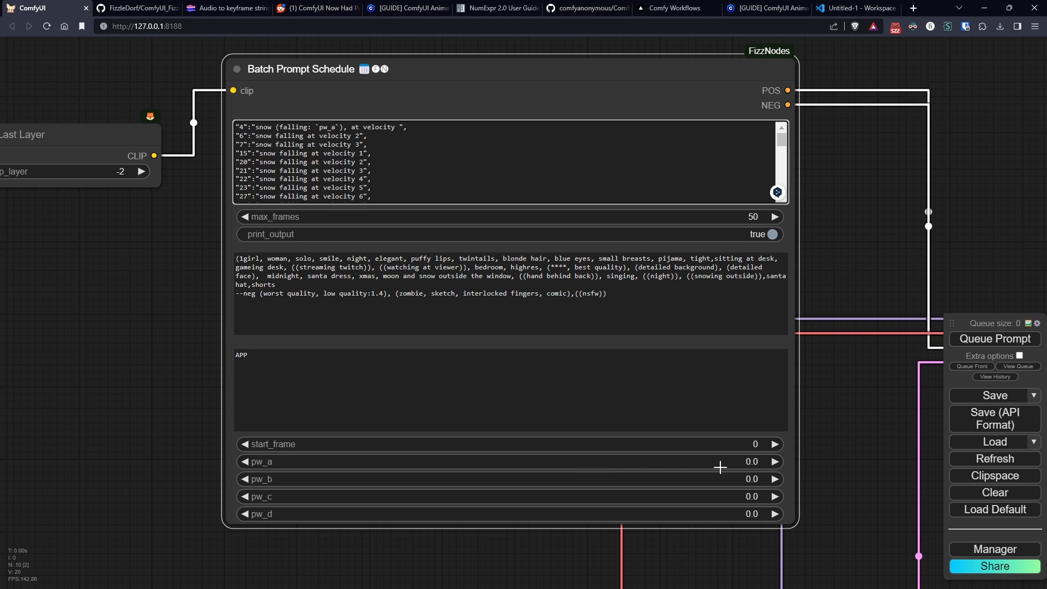
pyautogui.click(775, 461)
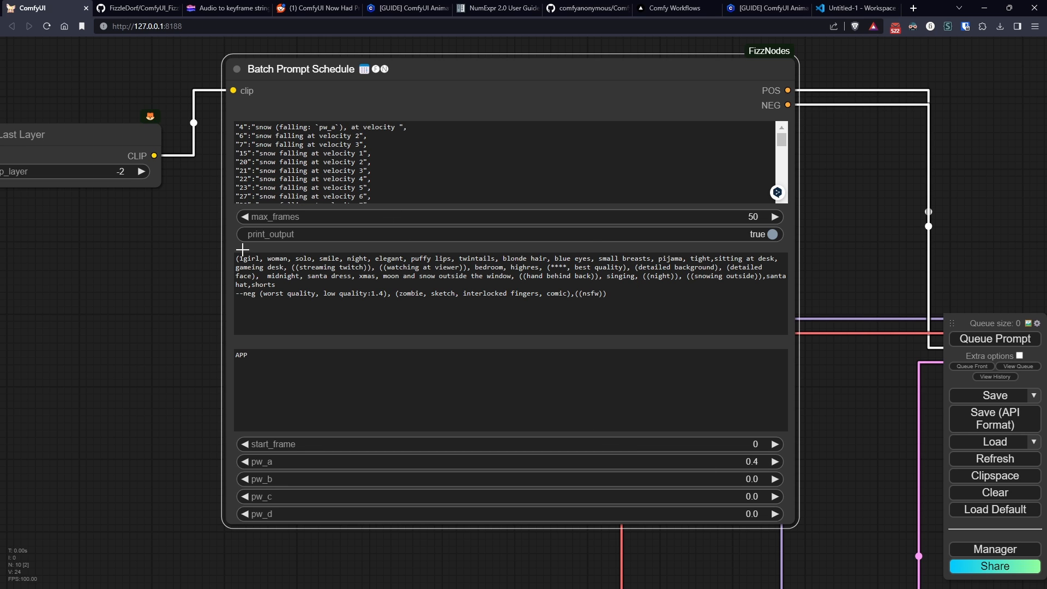
pyautogui.moveTo(668, 468)
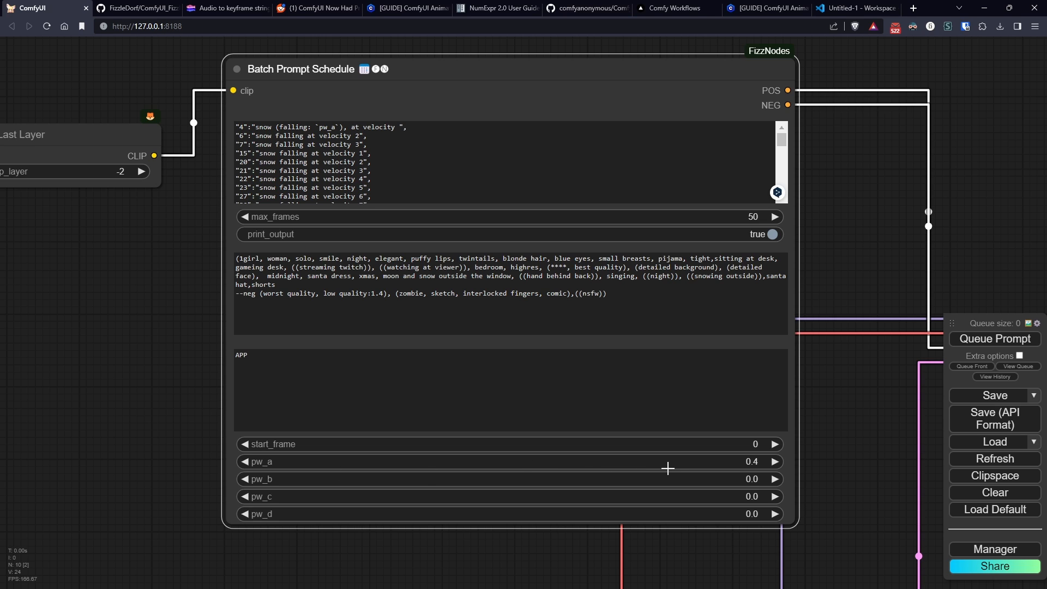
pyautogui.moveTo(646, 471)
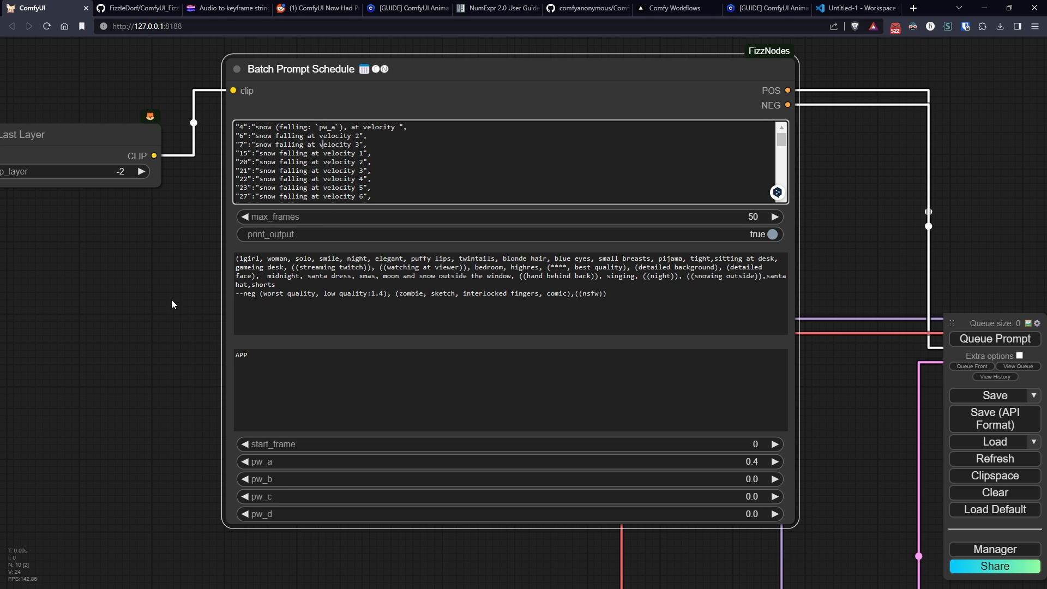
pyautogui.moveTo(346, 346)
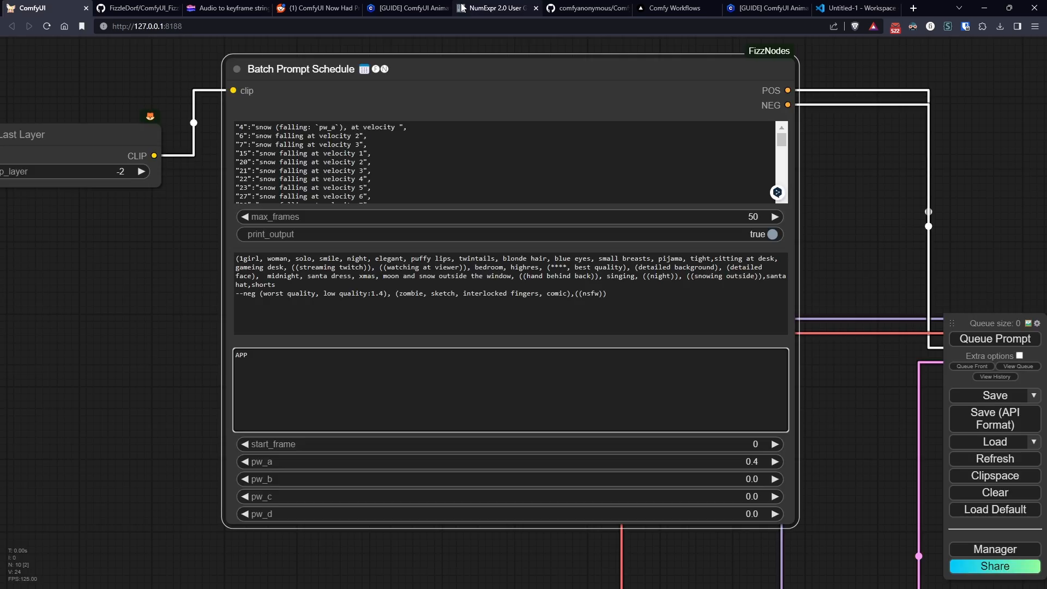
# Read the NumExpr 2.0 User Guide's Usage Notes and General routines, then return to ComfyUI.
pyautogui.click(498, 7)
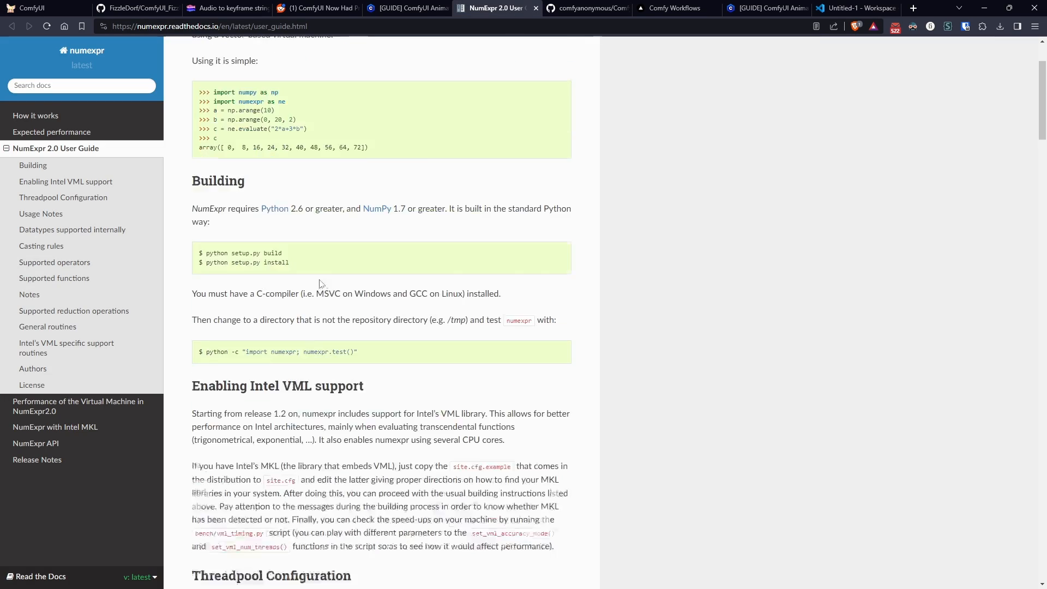
pyautogui.scroll(-3)
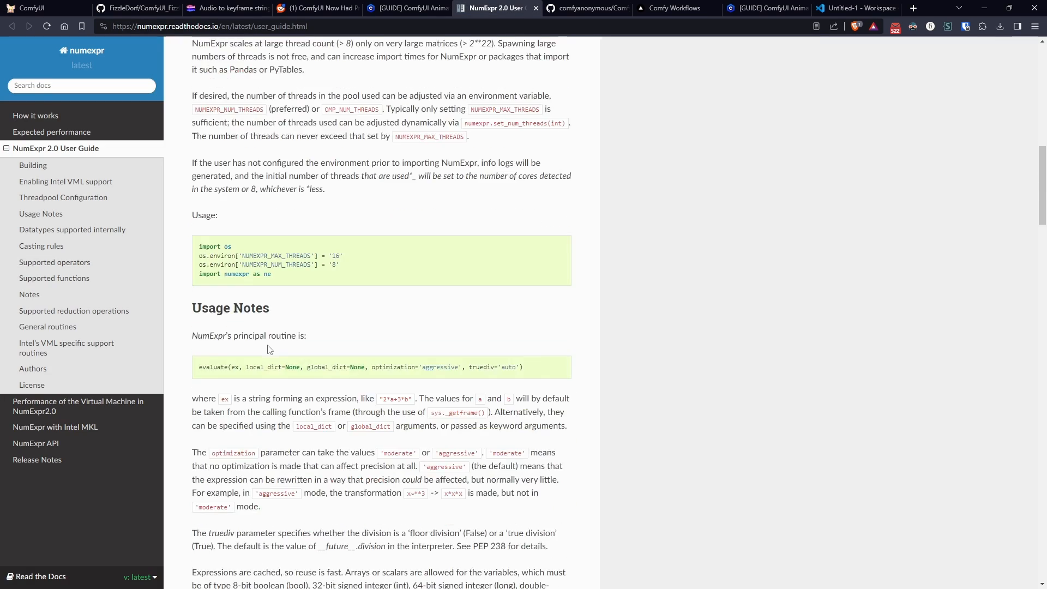
pyautogui.scroll(-3)
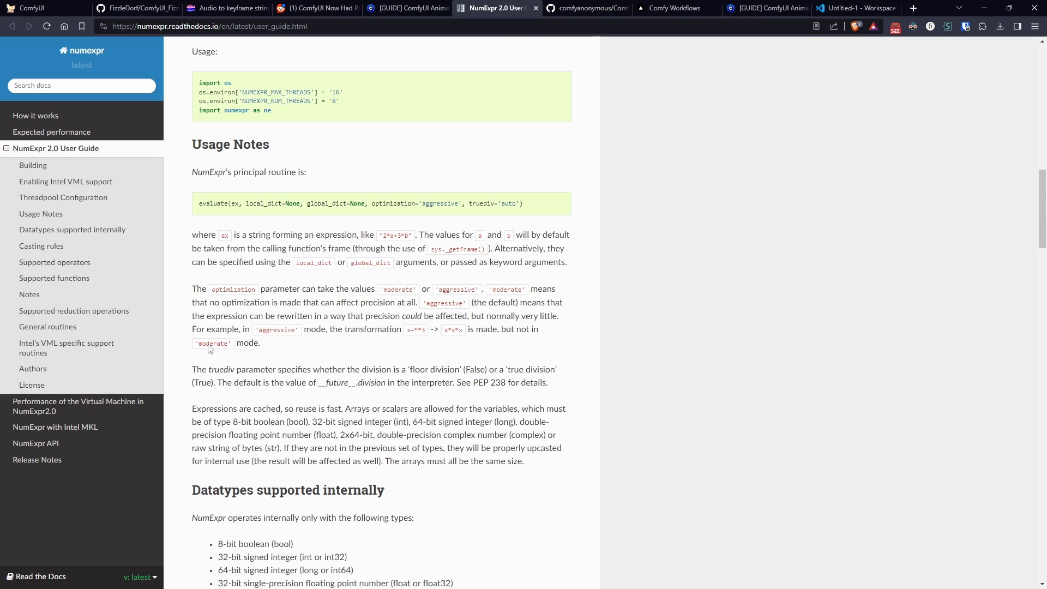
pyautogui.scroll(-3)
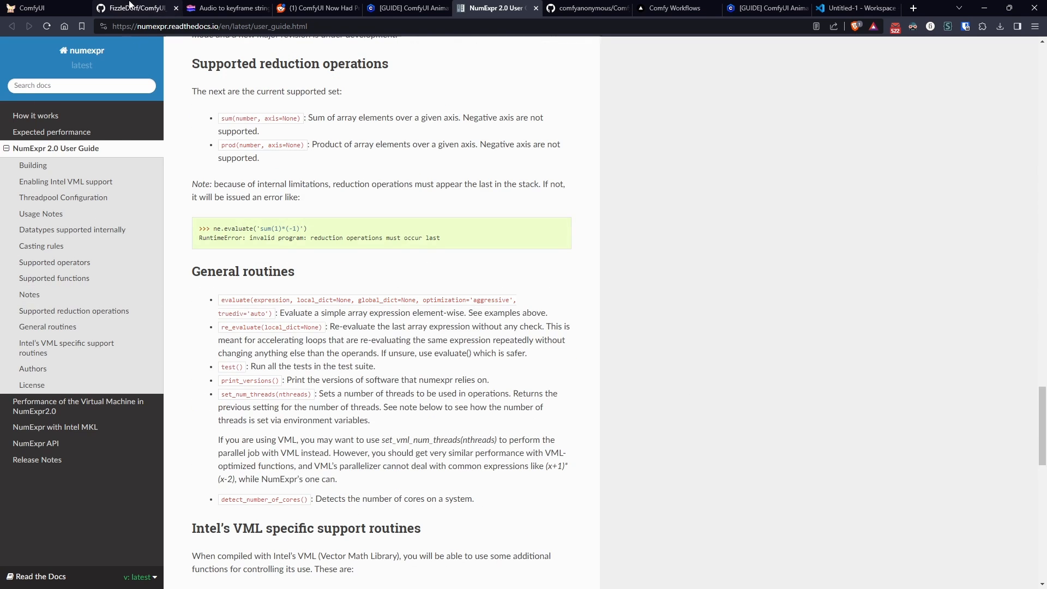
pyautogui.click(37, 8)
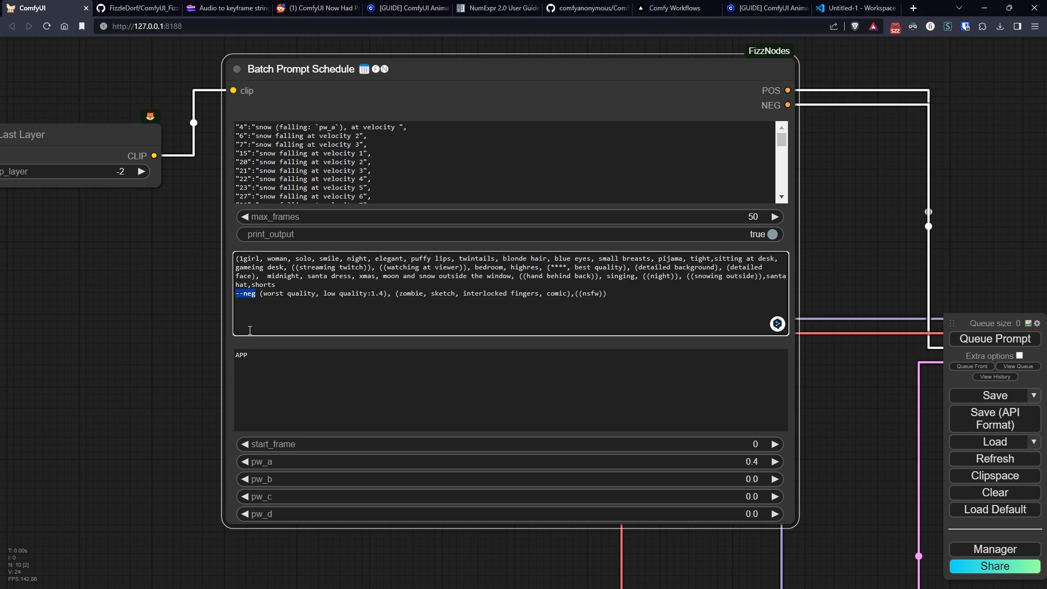
pyautogui.moveTo(233, 293); pyautogui.dragTo(505, 294)
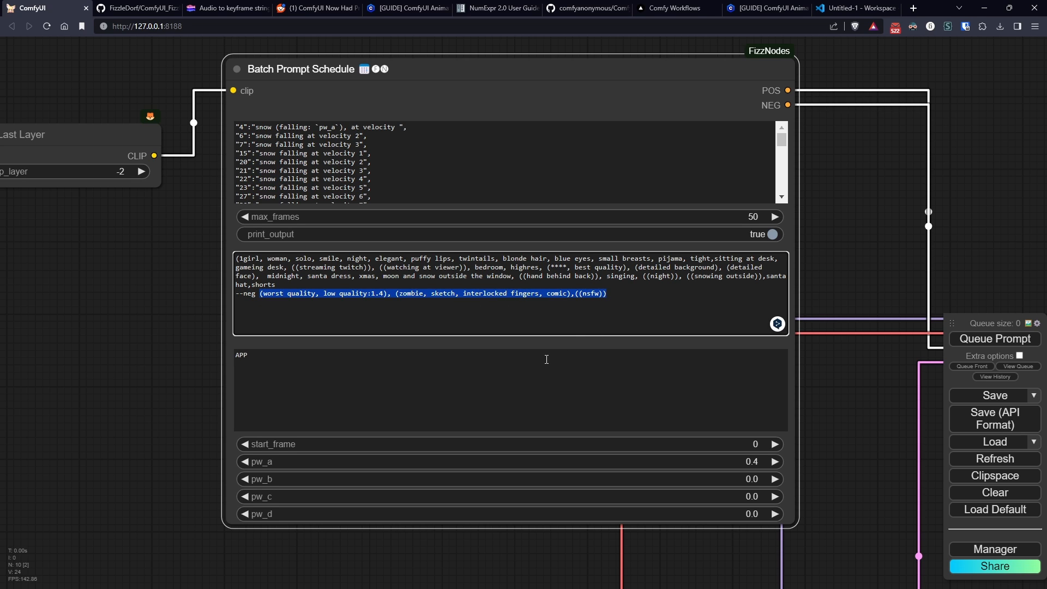
pyautogui.moveTo(496, 373)
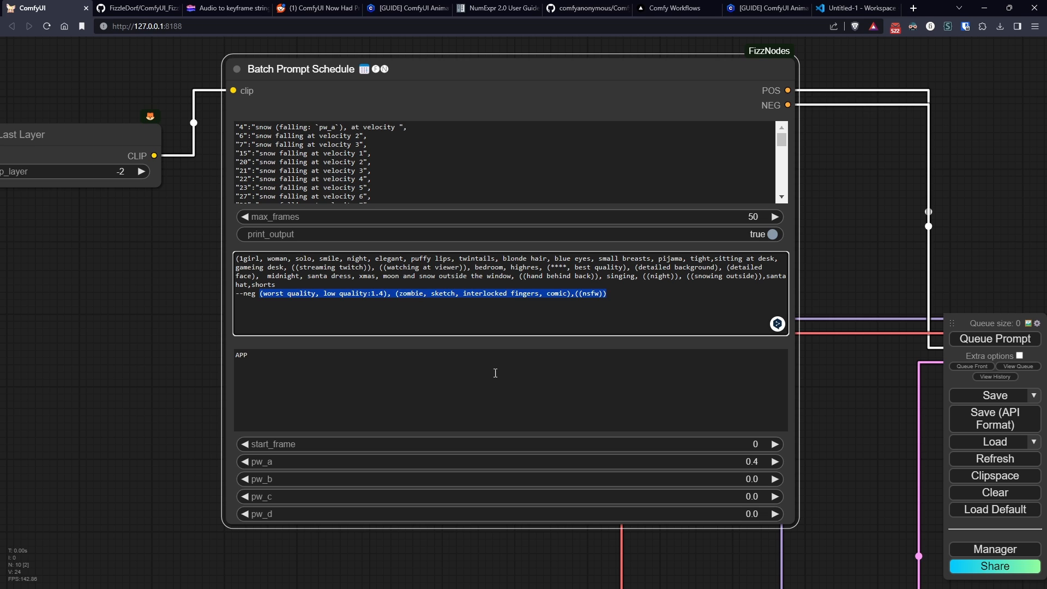
pyautogui.moveTo(439, 325)
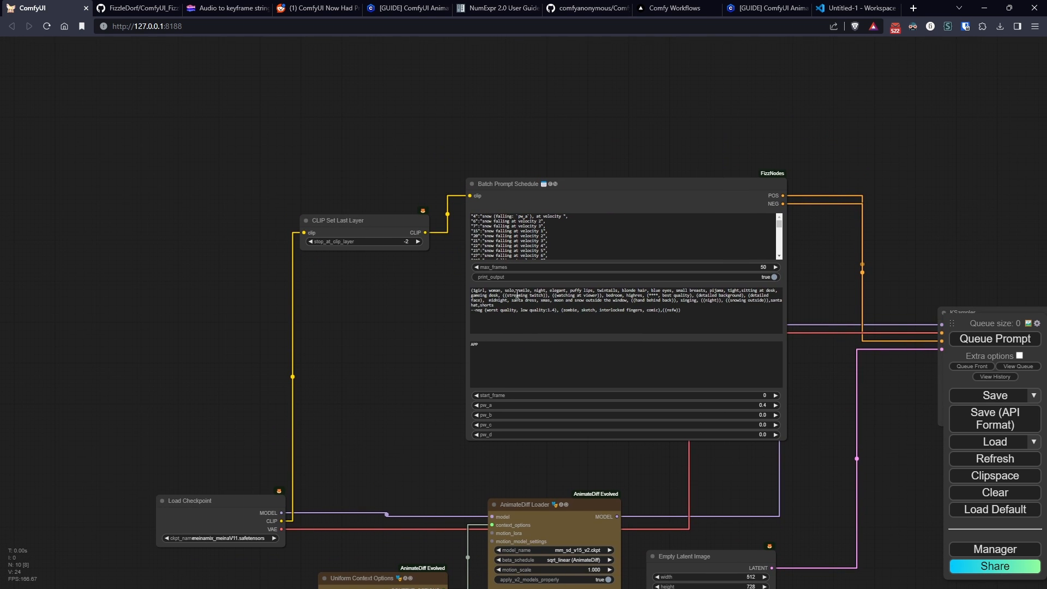
pyautogui.click(227, 7)
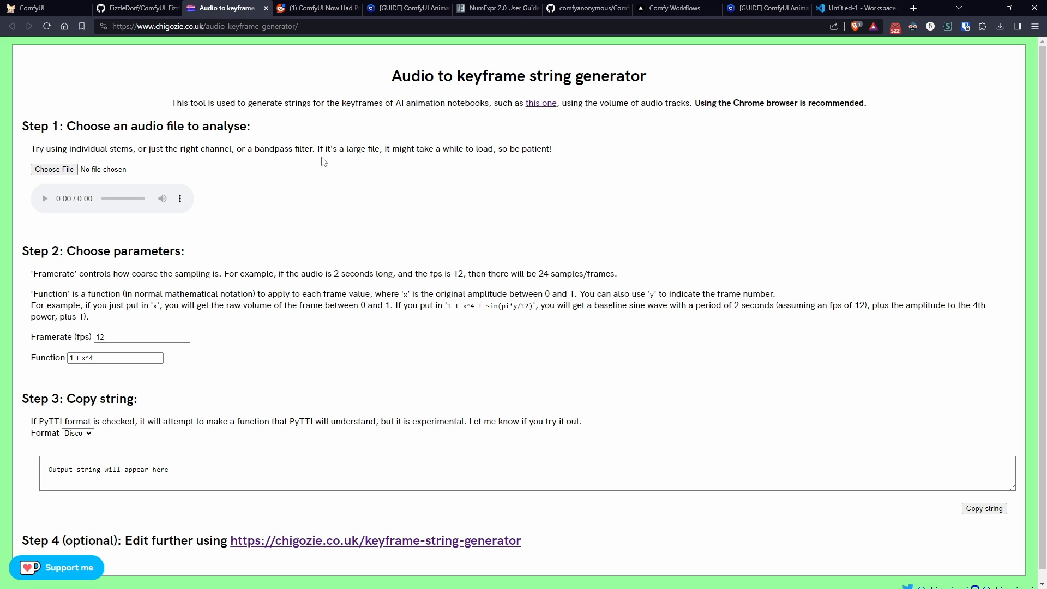
# Load Project_xmas2.mp3 at 12 fps with 1 + x^4 and copy the generated keyframe string.
pyautogui.click(53, 169)
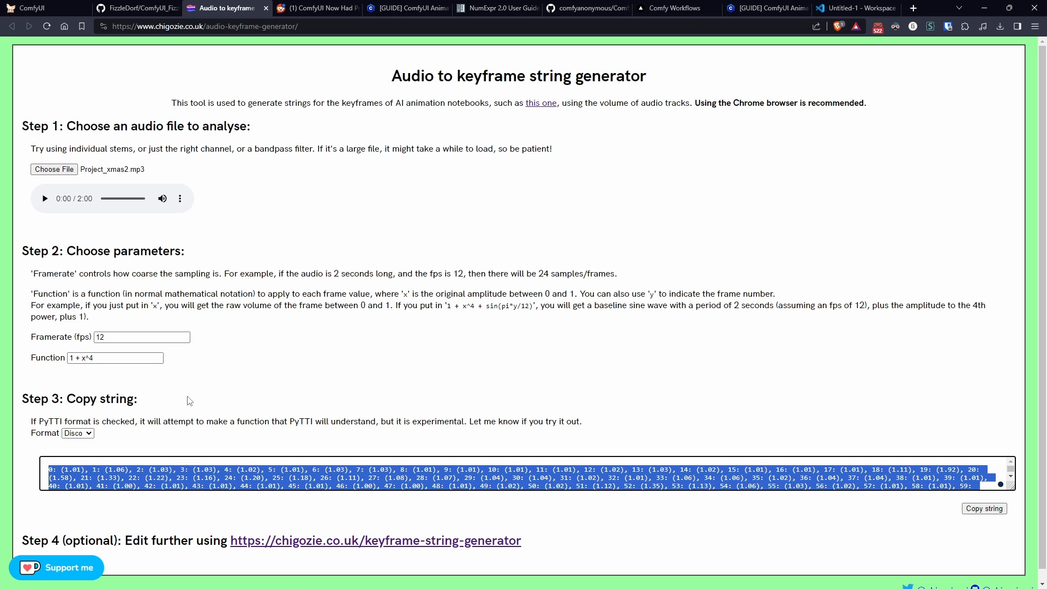
pyautogui.click(855, 8)
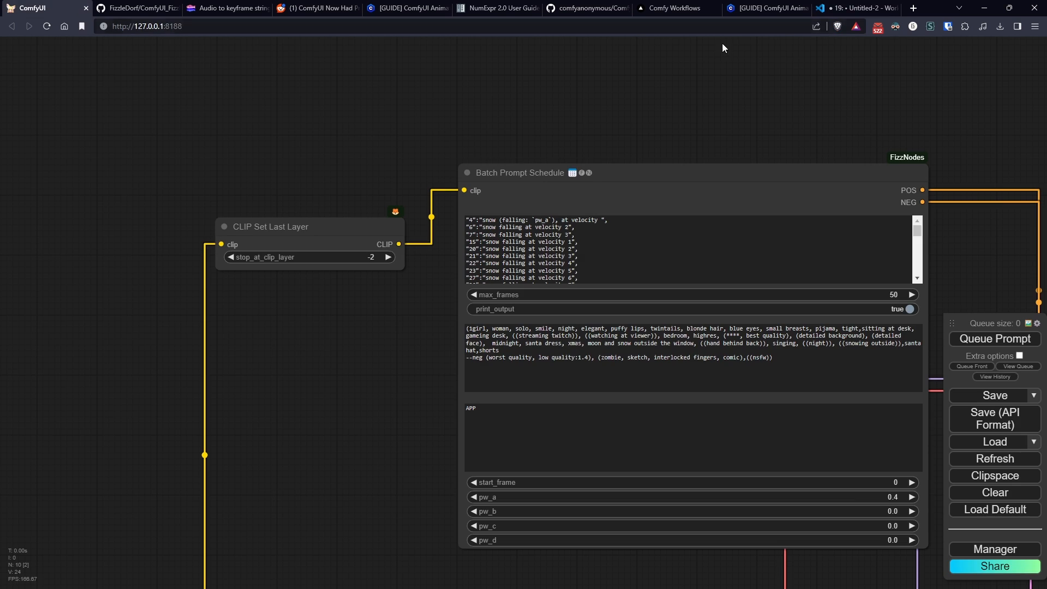
# In VS Code, format the keyframes as prompt entries like "19": "snow falling at velocity 1".
pyautogui.click(852, 7)
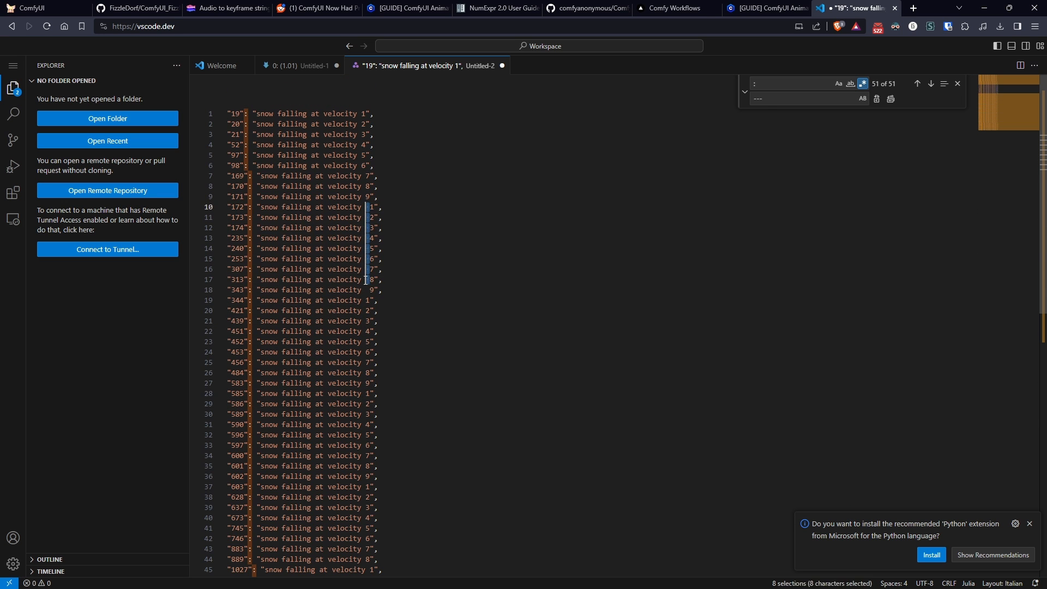
pyautogui.click(26, 7)
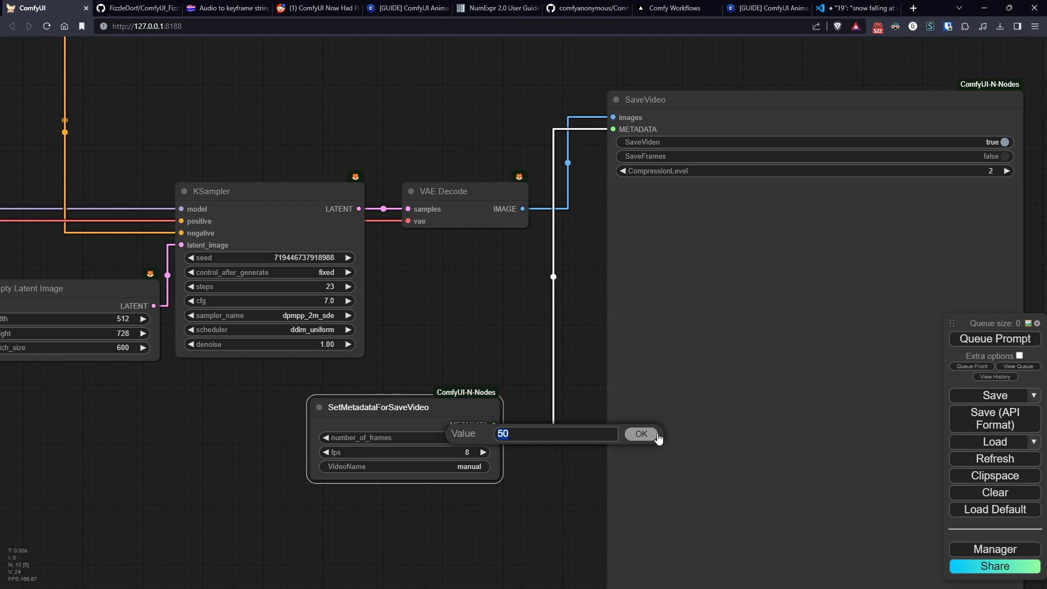
# Set SetMetadataForSaveVideo to 600 frames and move it up beside VAE Decode.
pyautogui.write('60')
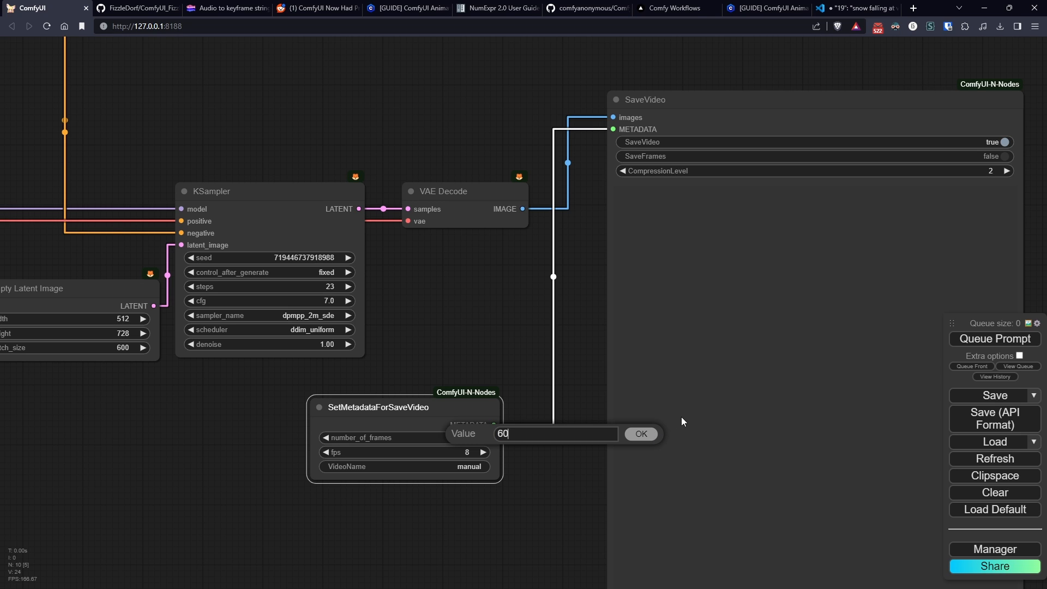
pyautogui.click(639, 433)
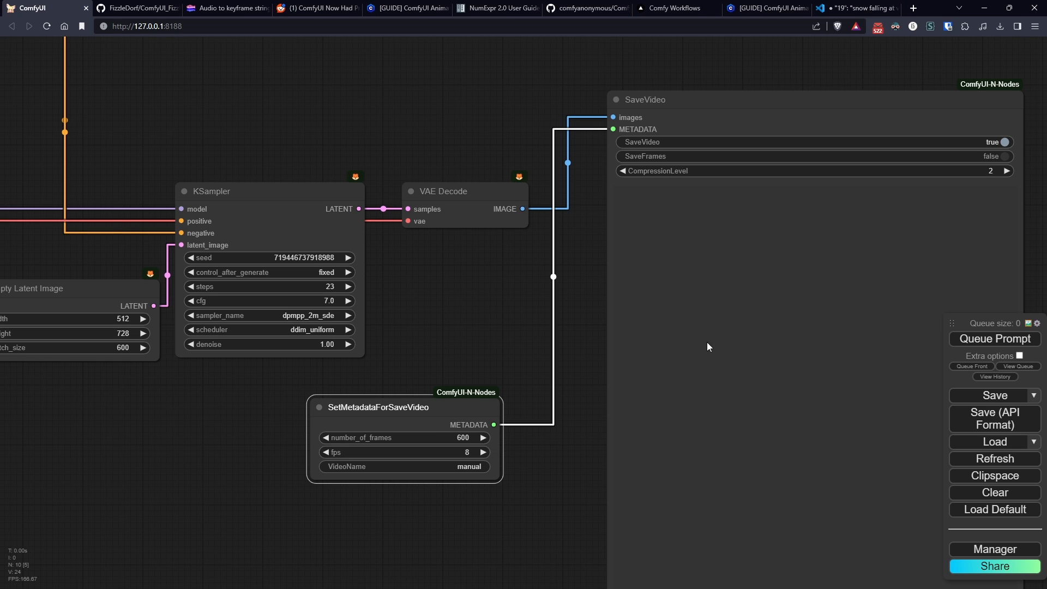
pyautogui.moveTo(406, 407); pyautogui.dragTo(444, 284)
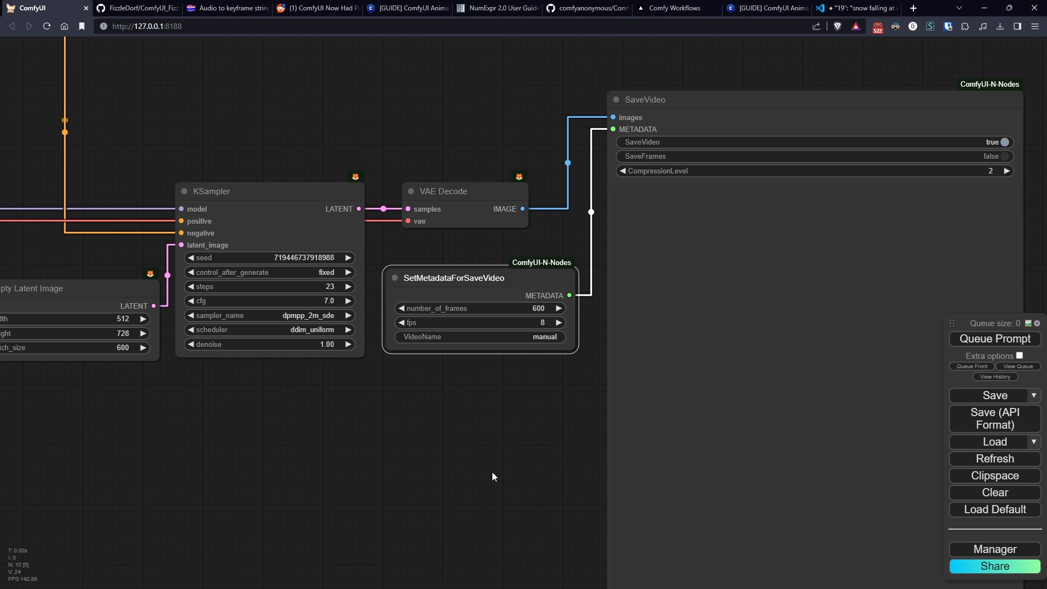
pyautogui.moveTo(384, 519)
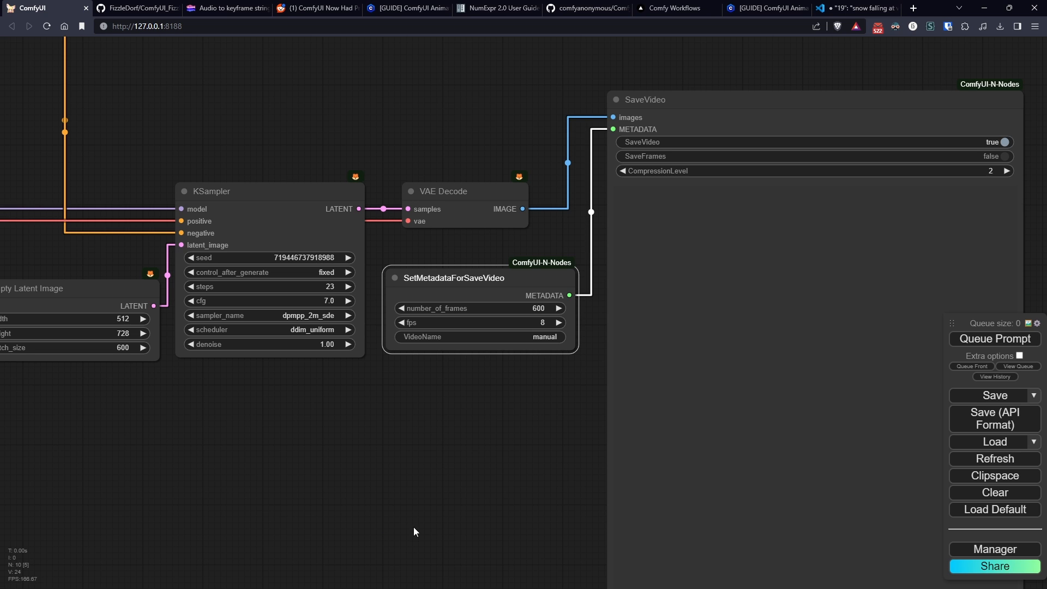
pyautogui.moveTo(393, 507)
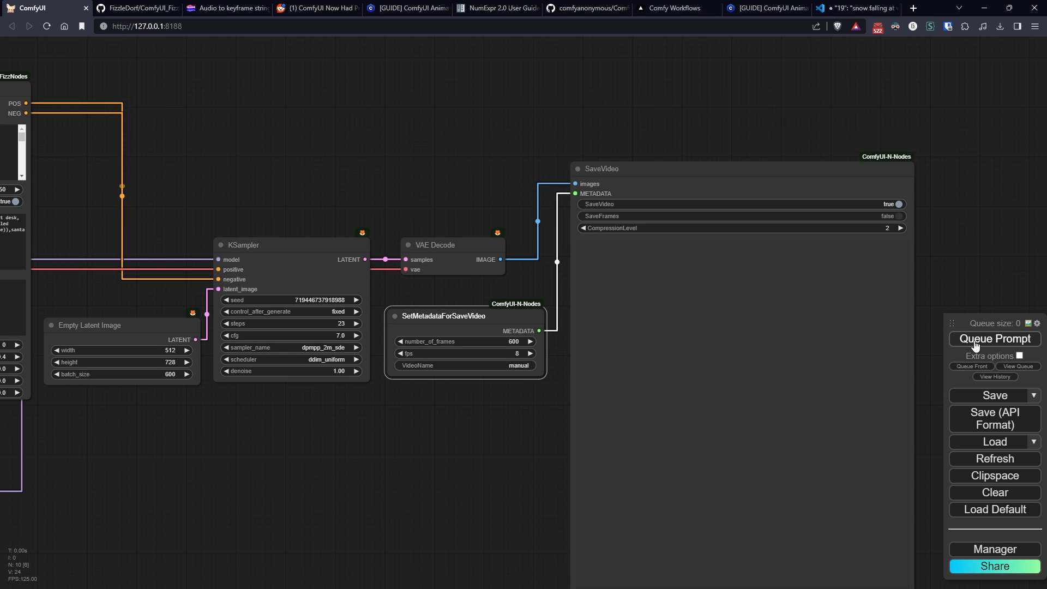
# Queue the snowfall animation workflow for generation via Queue Prompt.
pyautogui.click(993, 338)
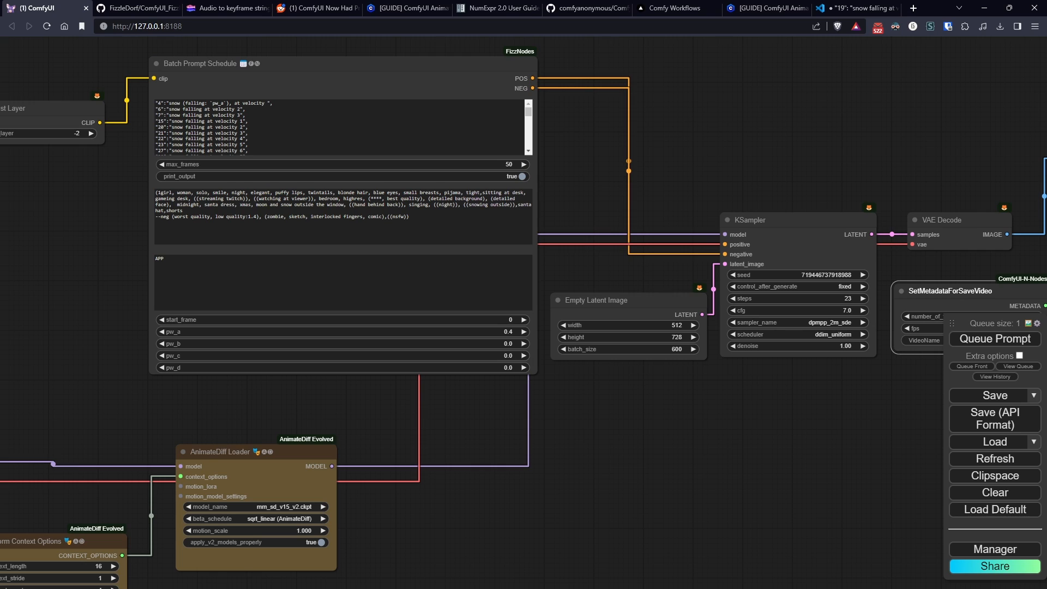
pyautogui.moveTo(41, 406)
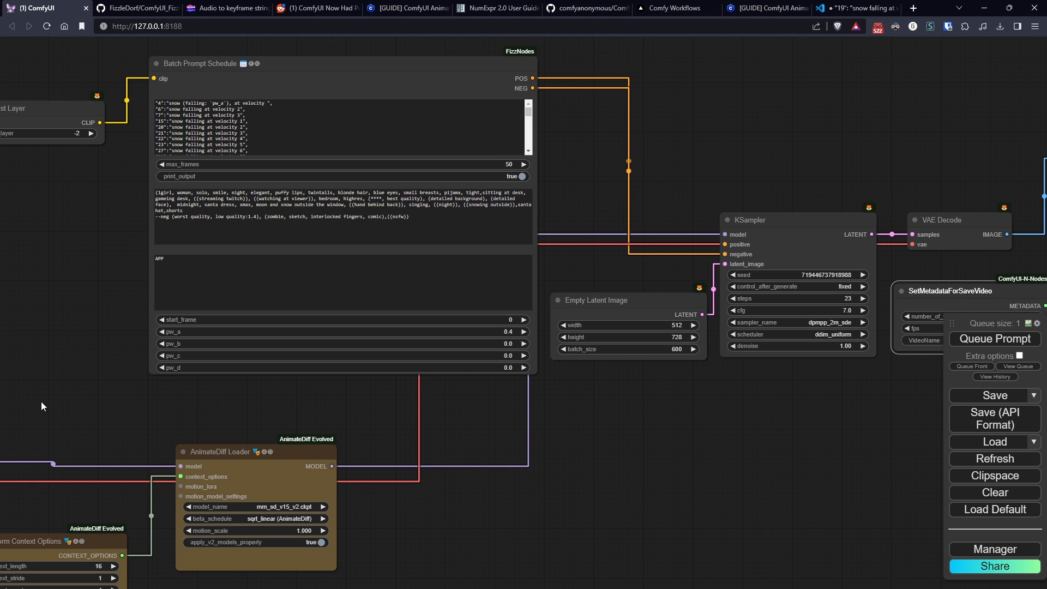